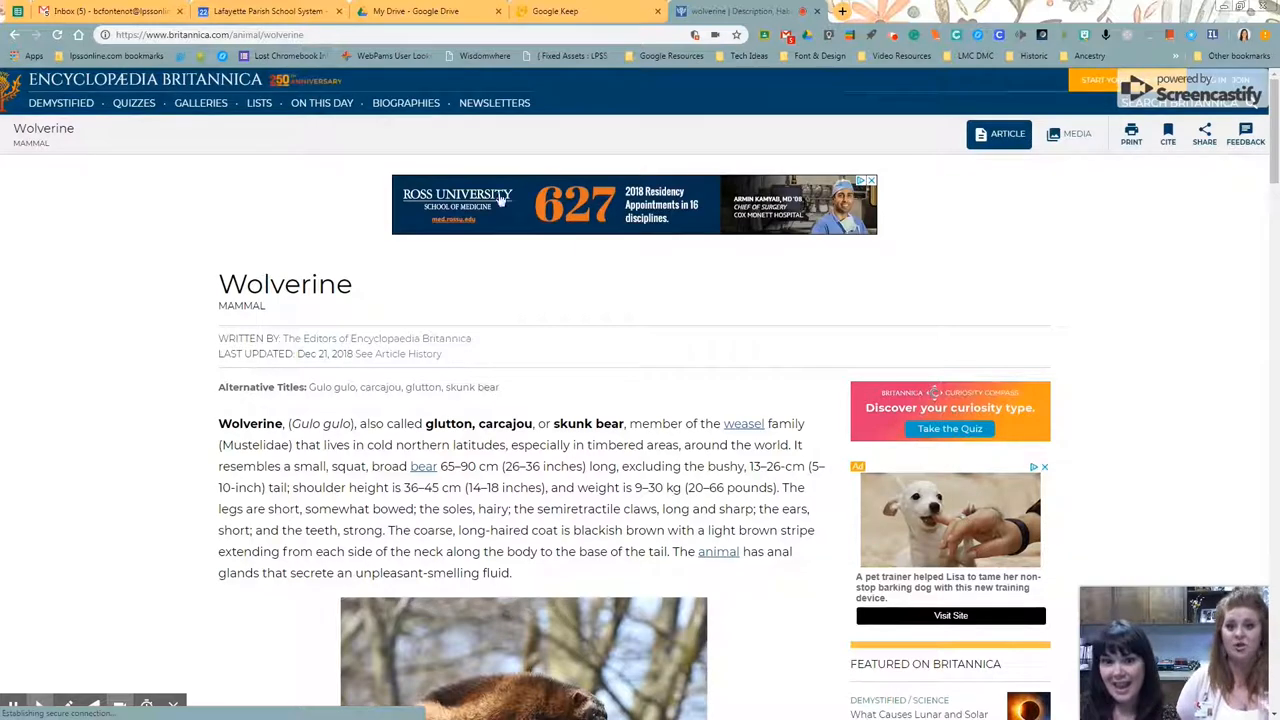
Step: Scroll down through the wolverine article in Mercury Reader's clean reading view
scroll(down, 3)
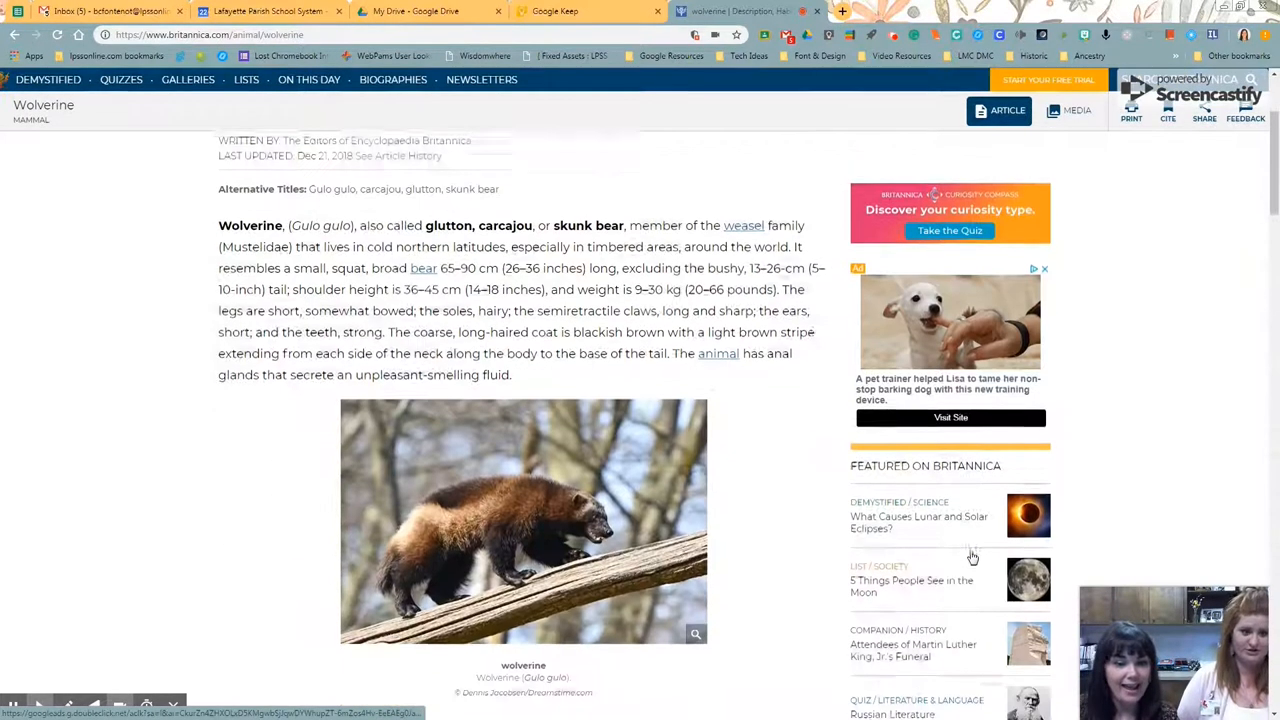
scroll(down, 3)
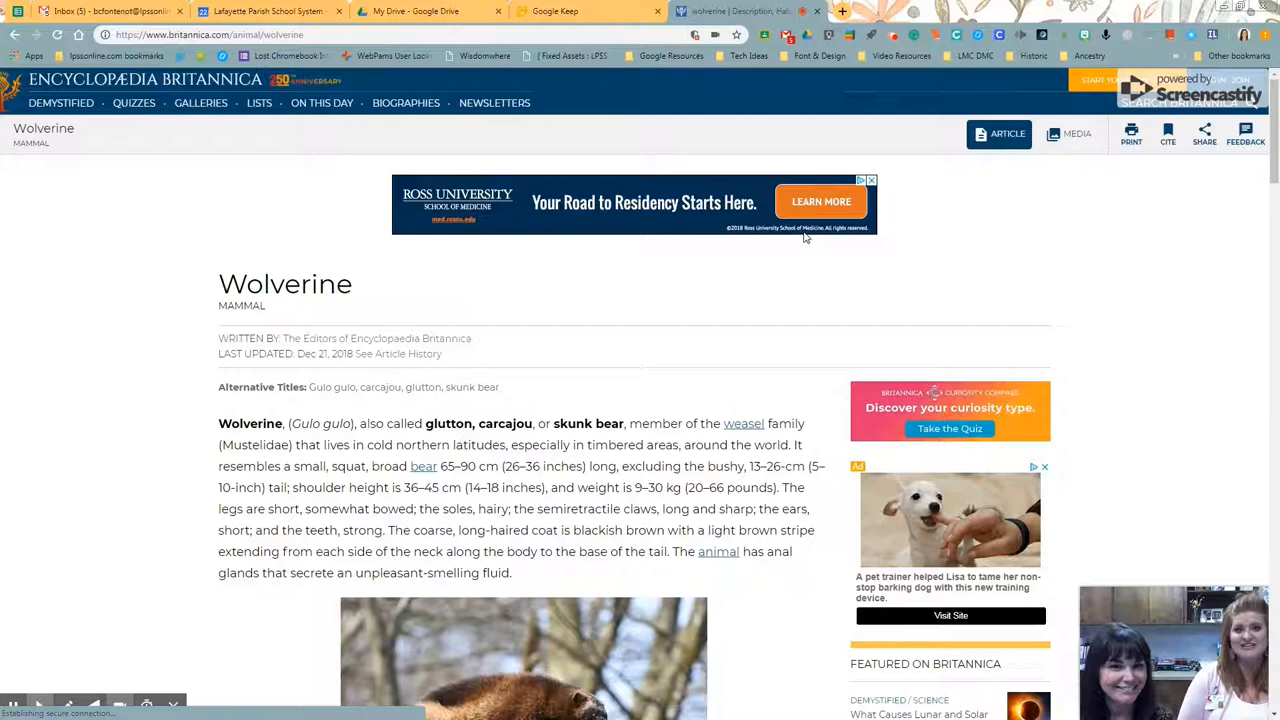
mouse_move(869, 35)
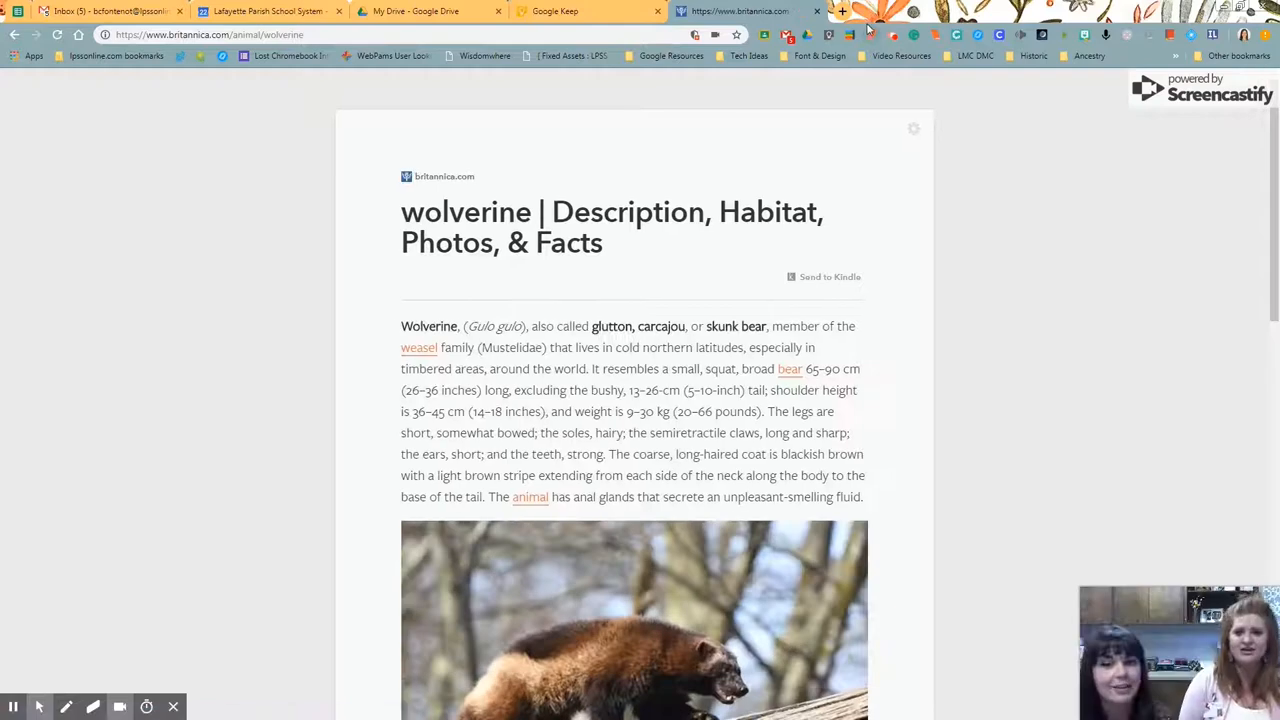
mouse_move(885, 35)
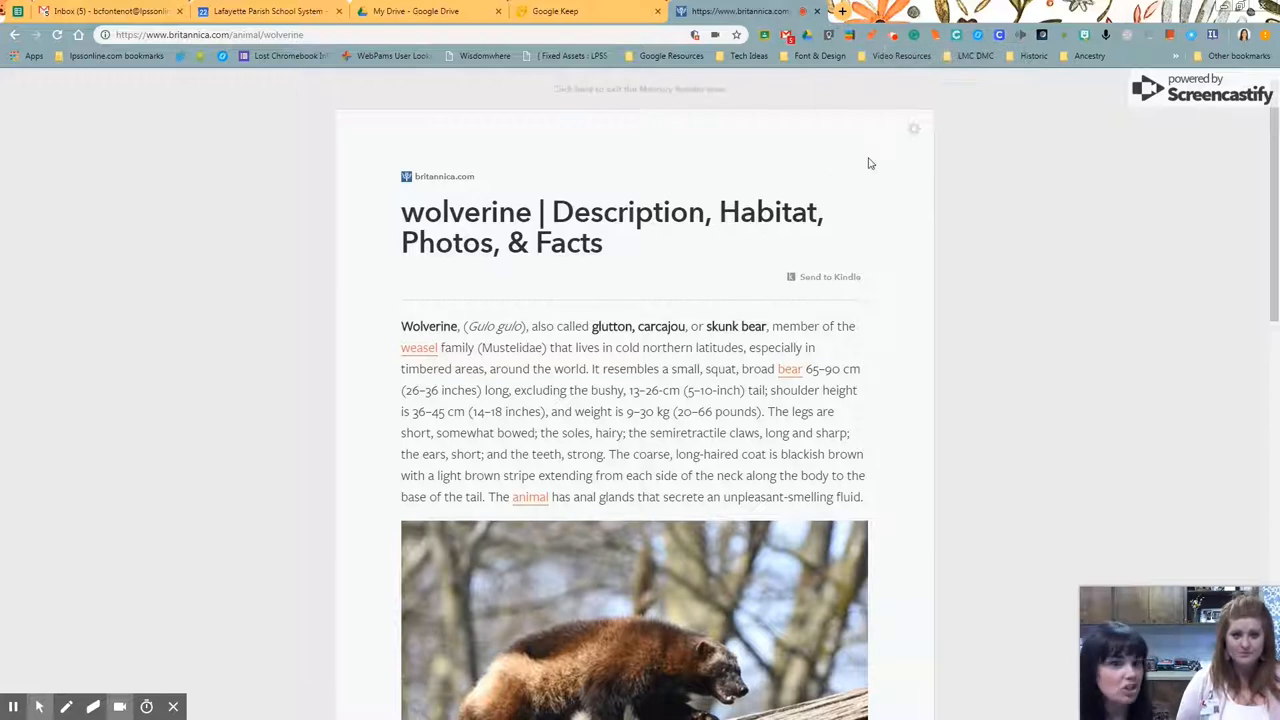
mouse_move(913, 132)
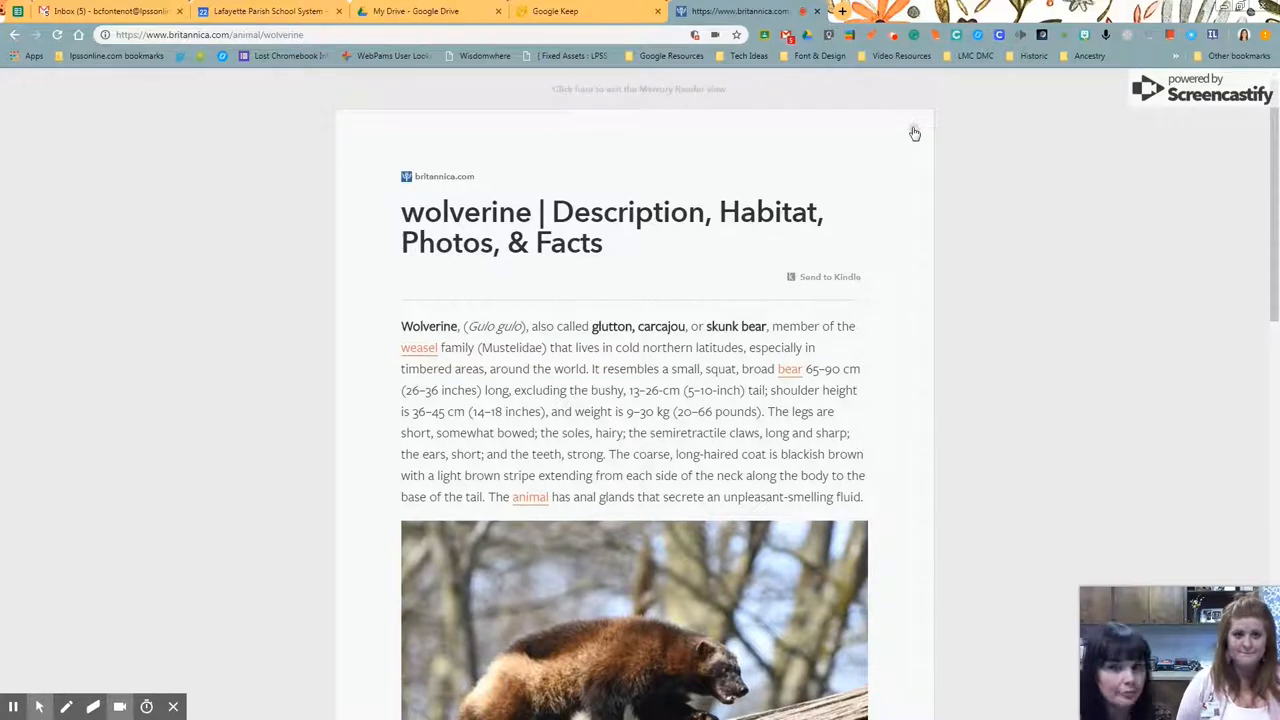
Step: Set medium text size, try serif before settling on sans, and apply the Dark theme
click(913, 132)
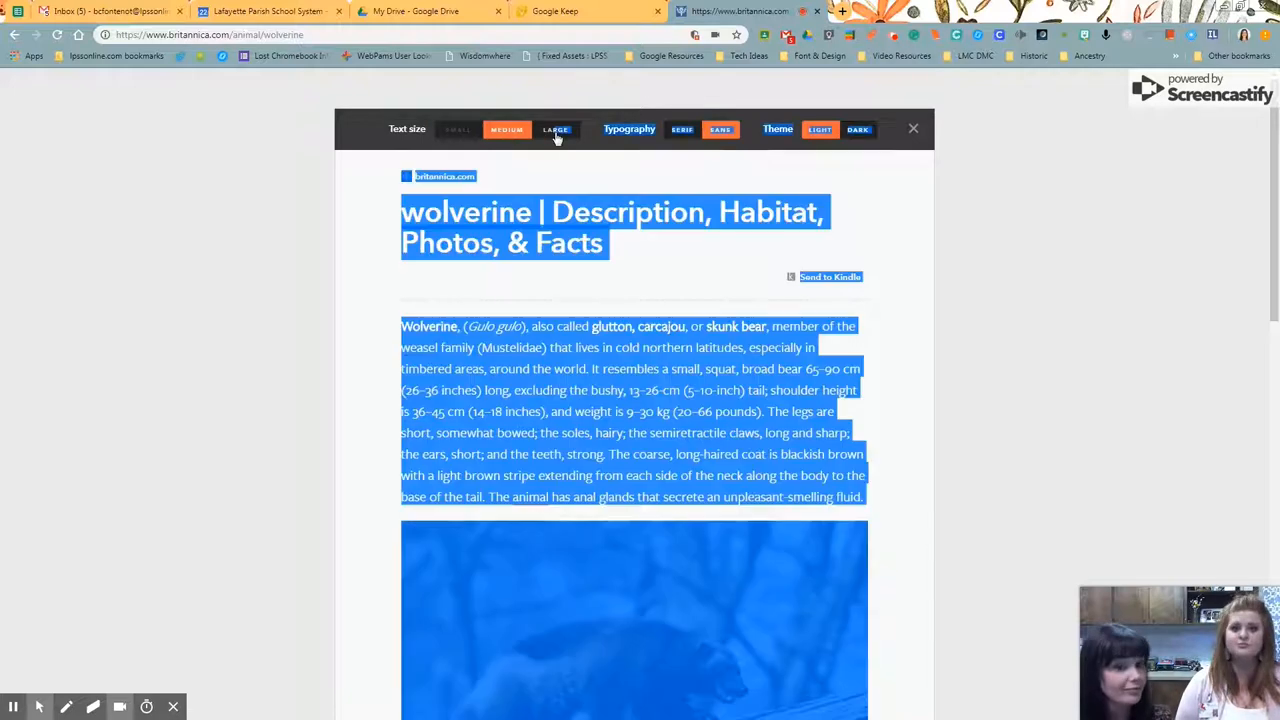
click(507, 129)
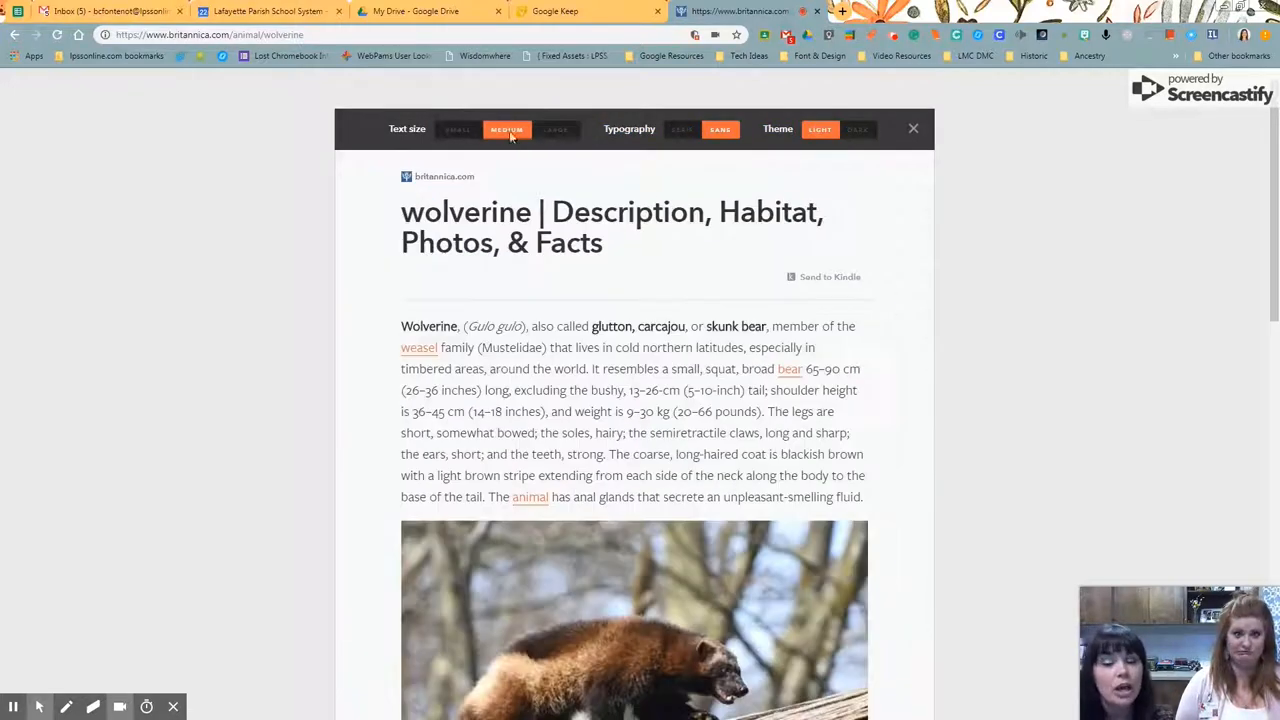
click(681, 129)
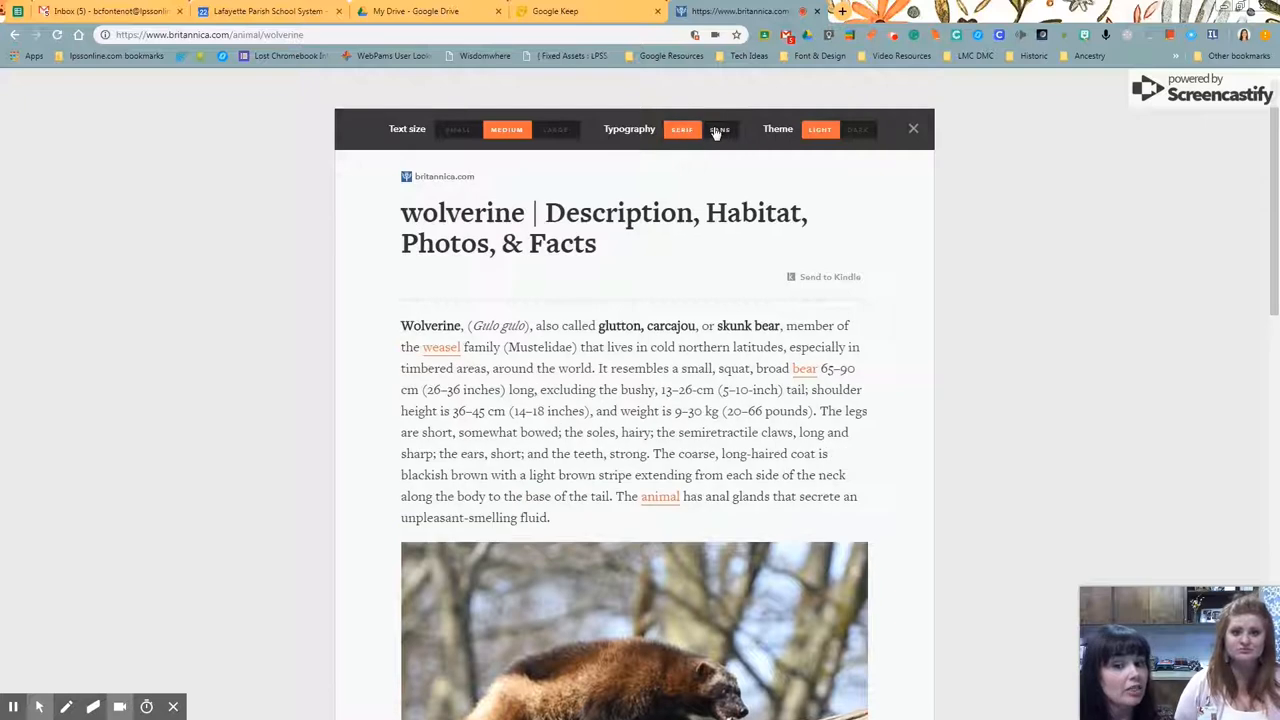
click(719, 129)
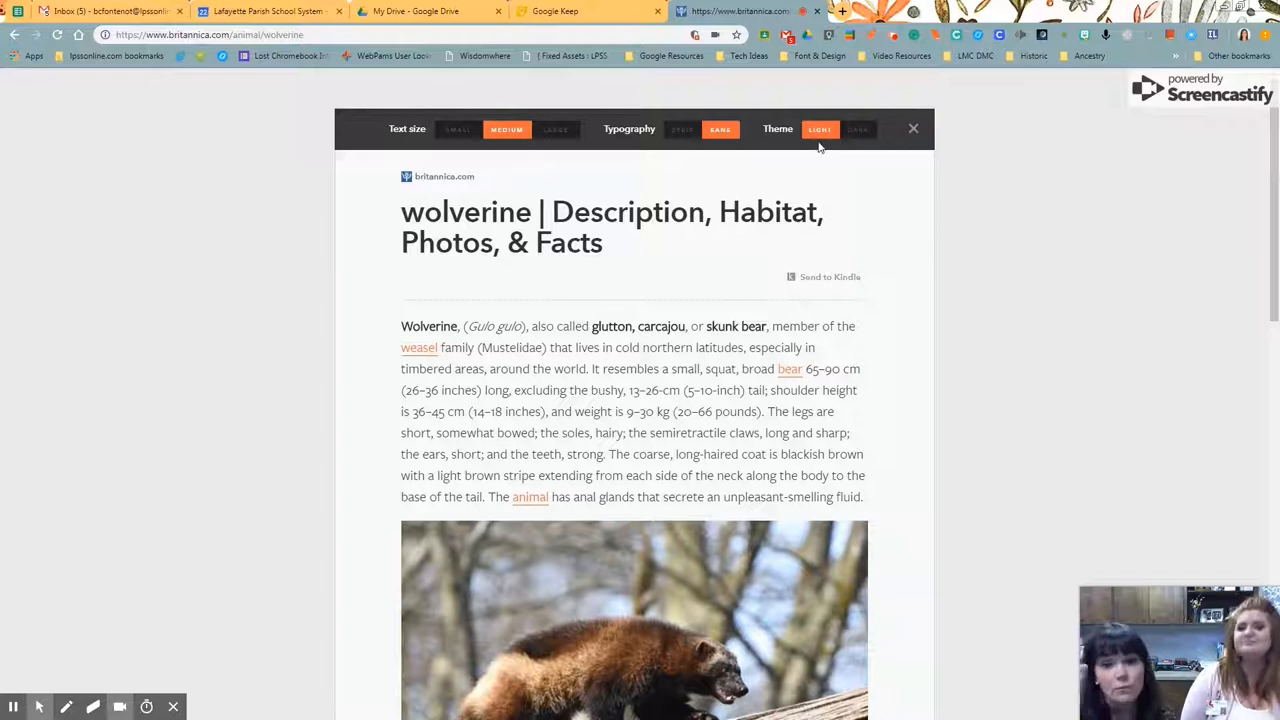
click(857, 129)
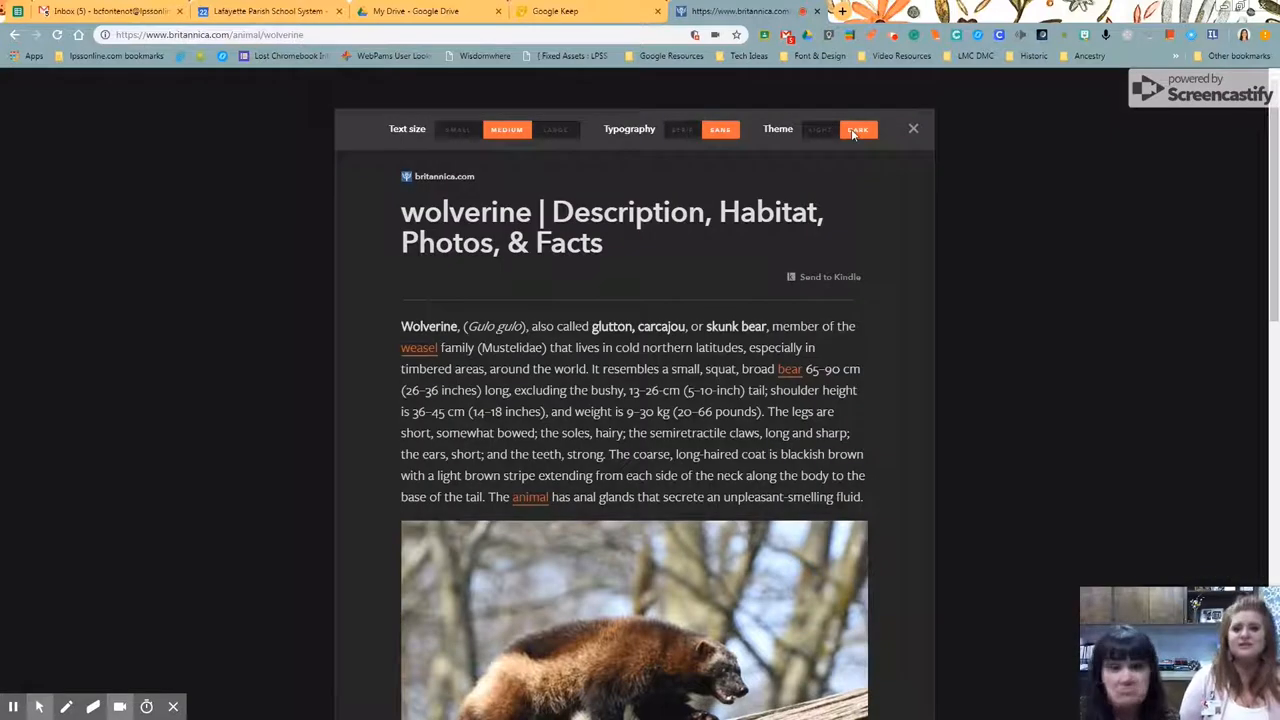